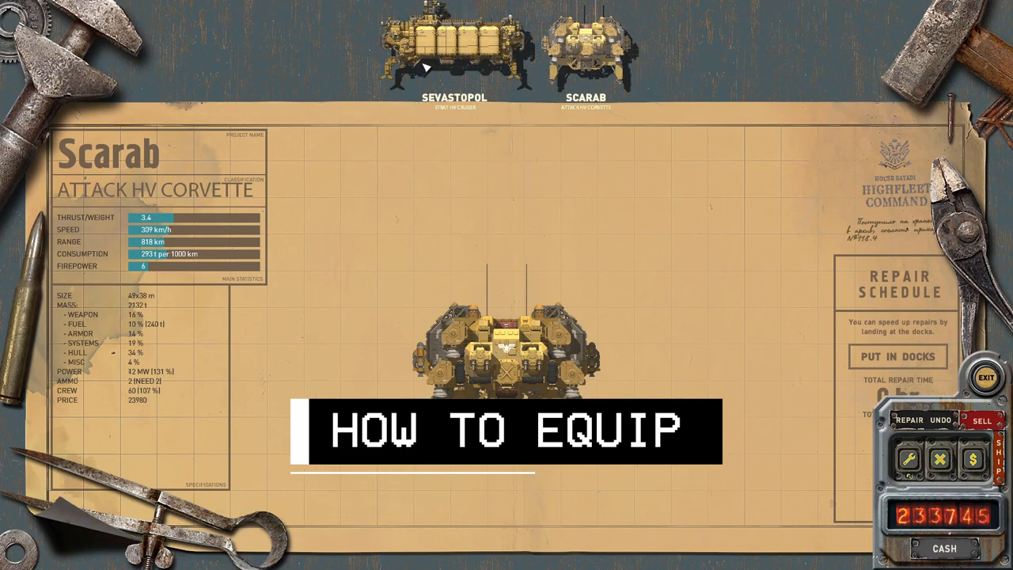
# Review the Sevastopol and Scarab designs, then leave the shipyard for Shipworks.
pyautogui.click(452, 44)
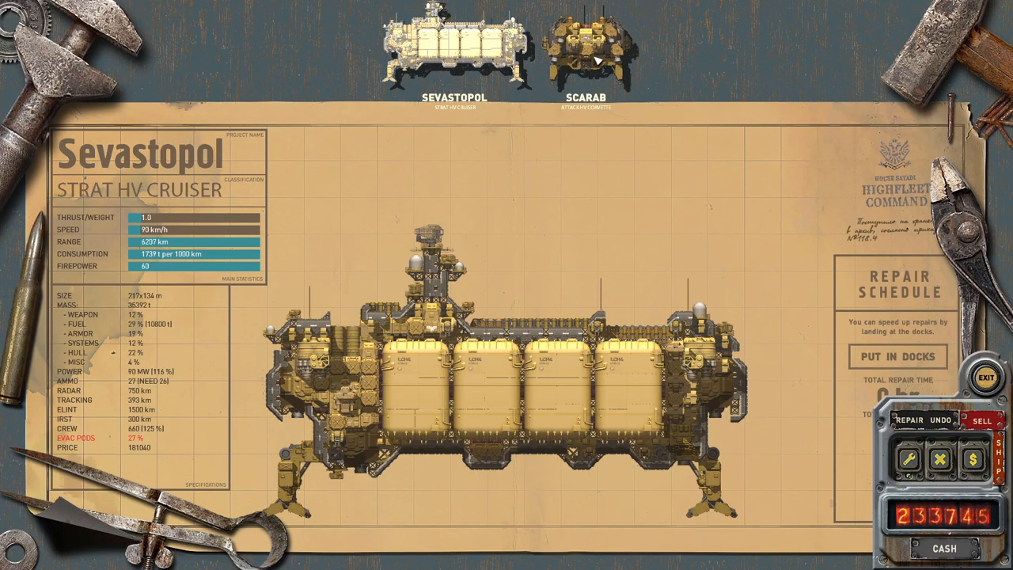
pyautogui.click(587, 44)
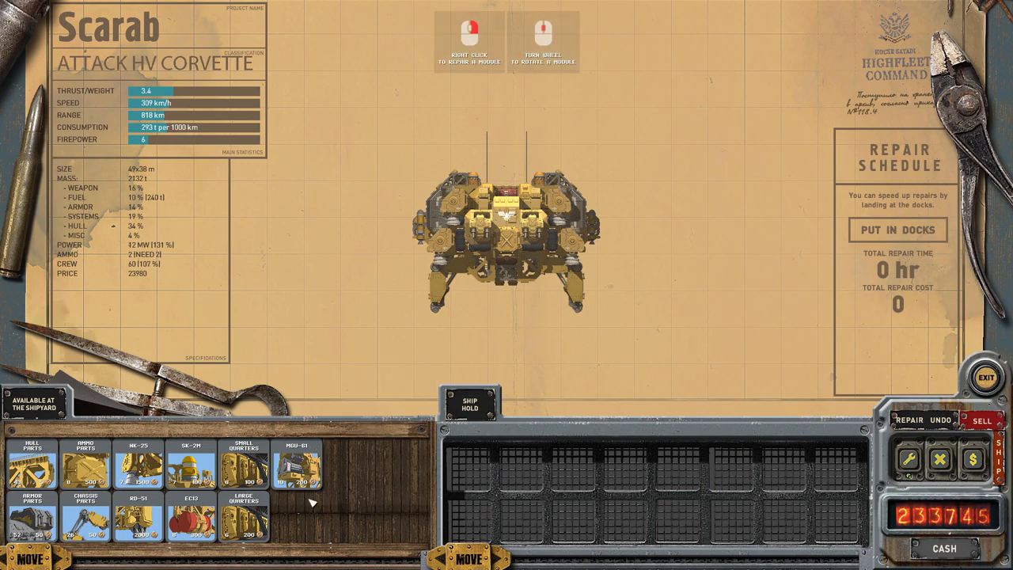
pyautogui.click(985, 377)
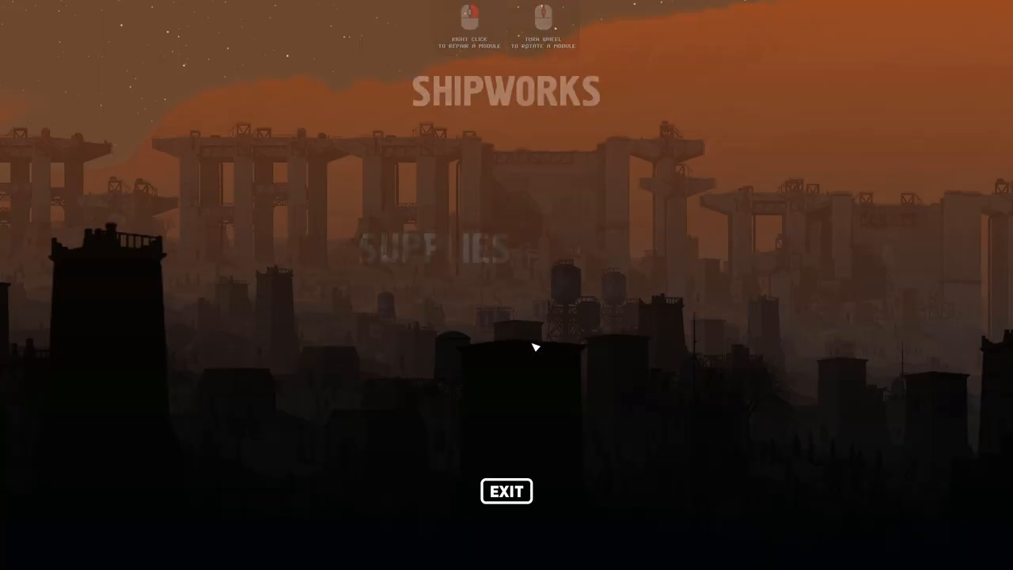
pyautogui.click(507, 491)
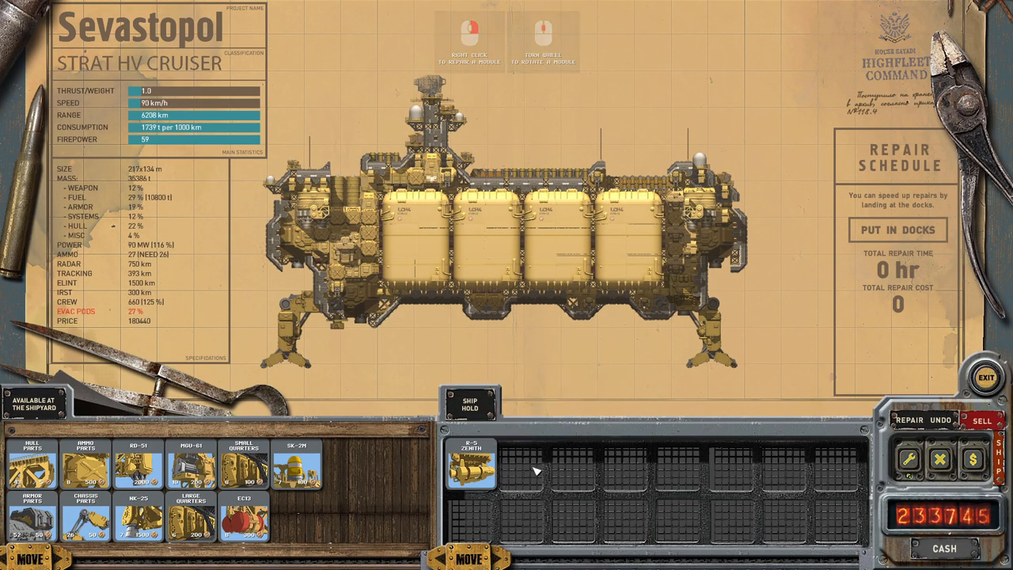
pyautogui.moveTo(472, 468)
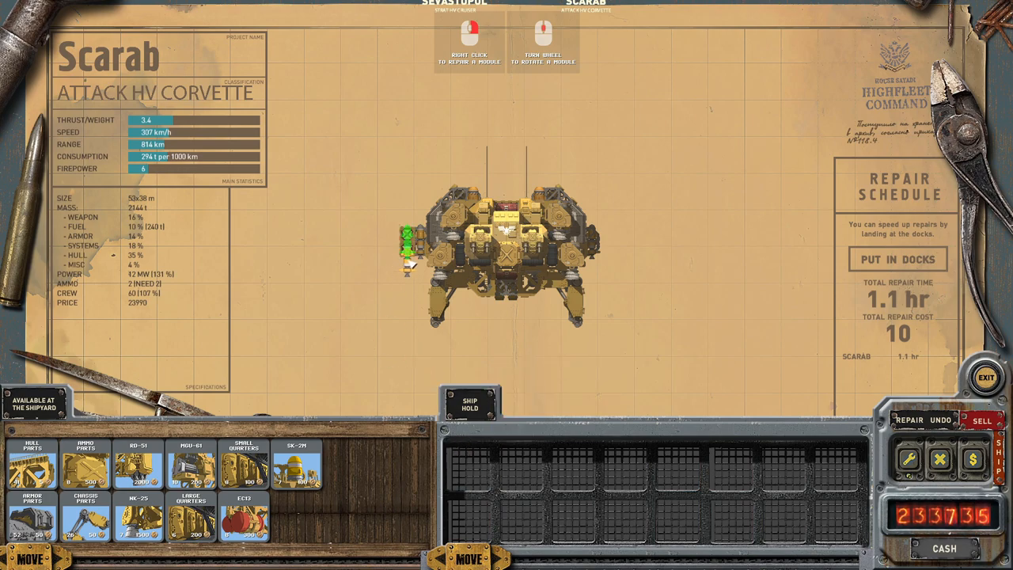
# Attach the extra weapon module to the Scarab and finish editing the design.
pyautogui.click(408, 241)
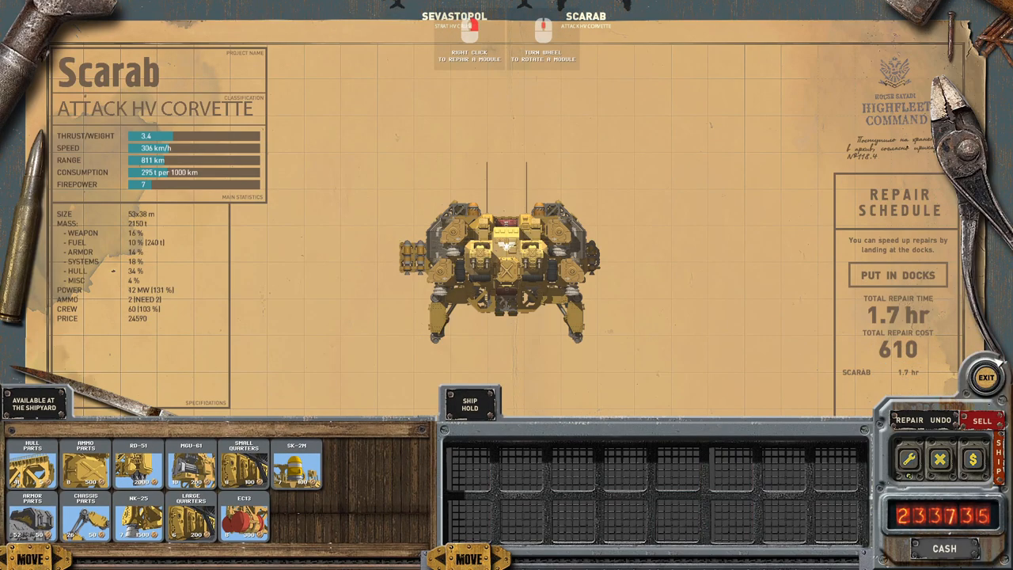
pyautogui.click(987, 377)
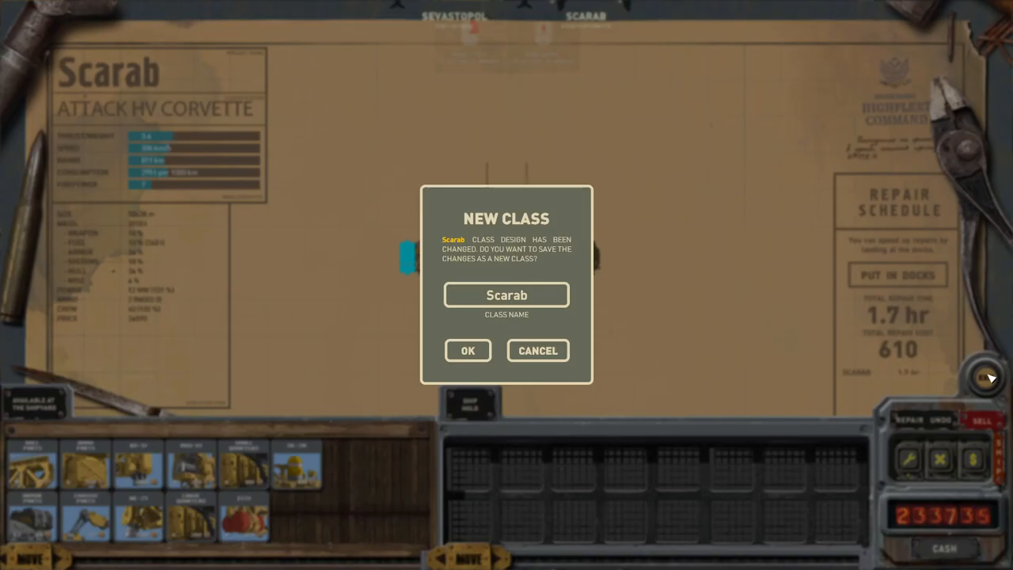
# Name the new class 'Scarab M' by appending M and confirm the save.
pyautogui.click(507, 294)
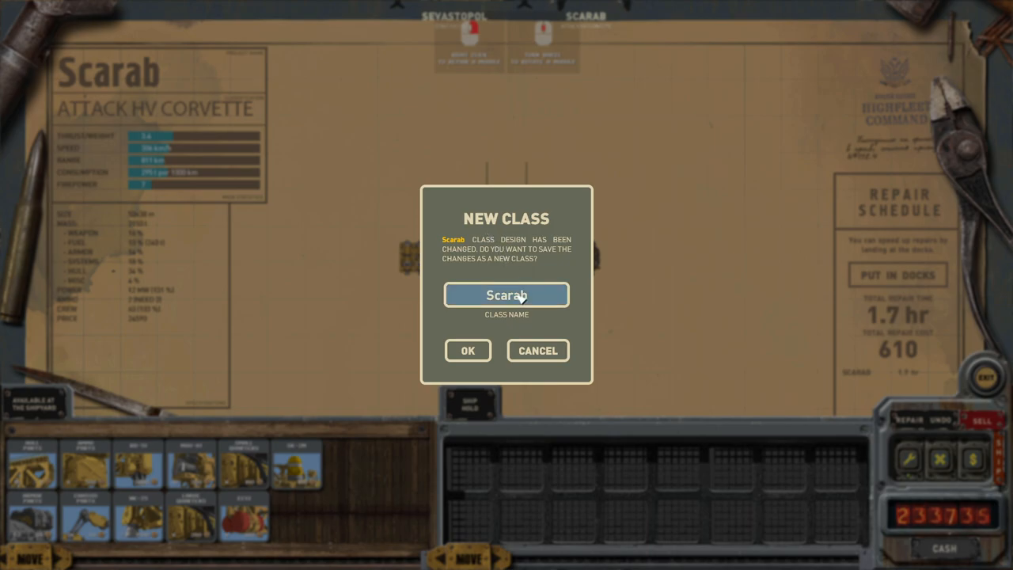
pyautogui.click(507, 295)
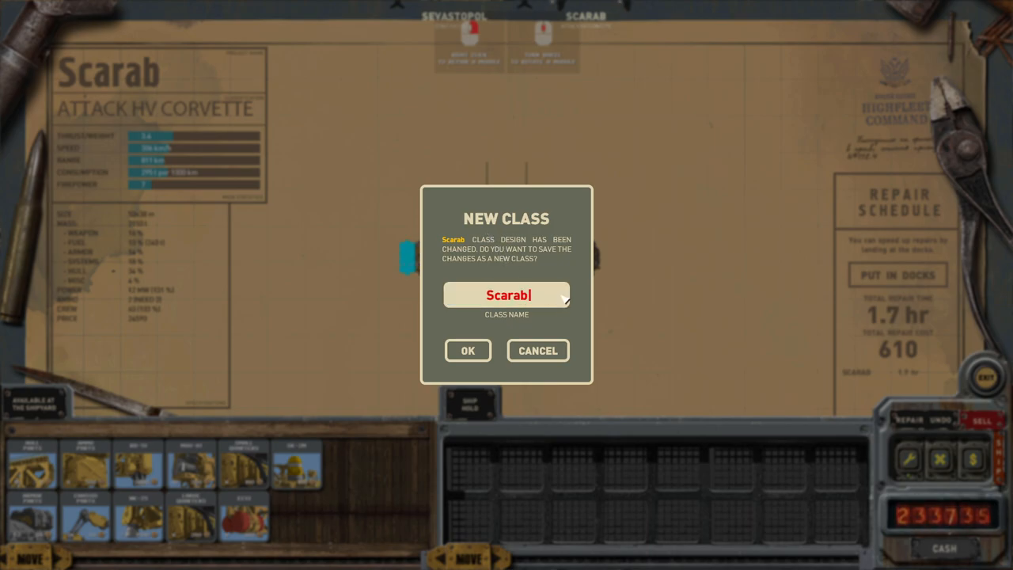
pyautogui.write('M')
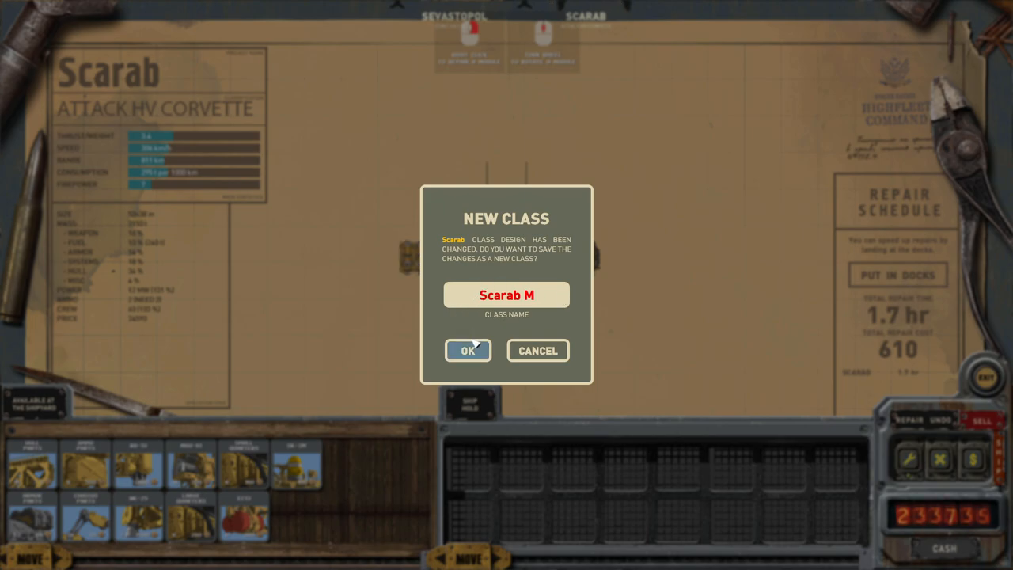
pyautogui.click(467, 350)
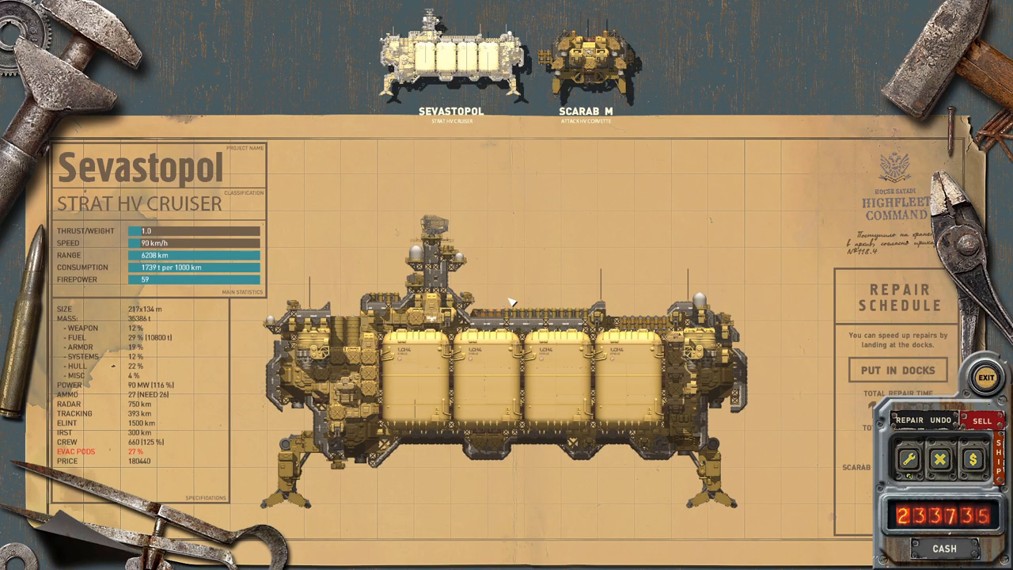
# Select the Scarab M corvette and rebuild the ship to that design.
pyautogui.click(582, 63)
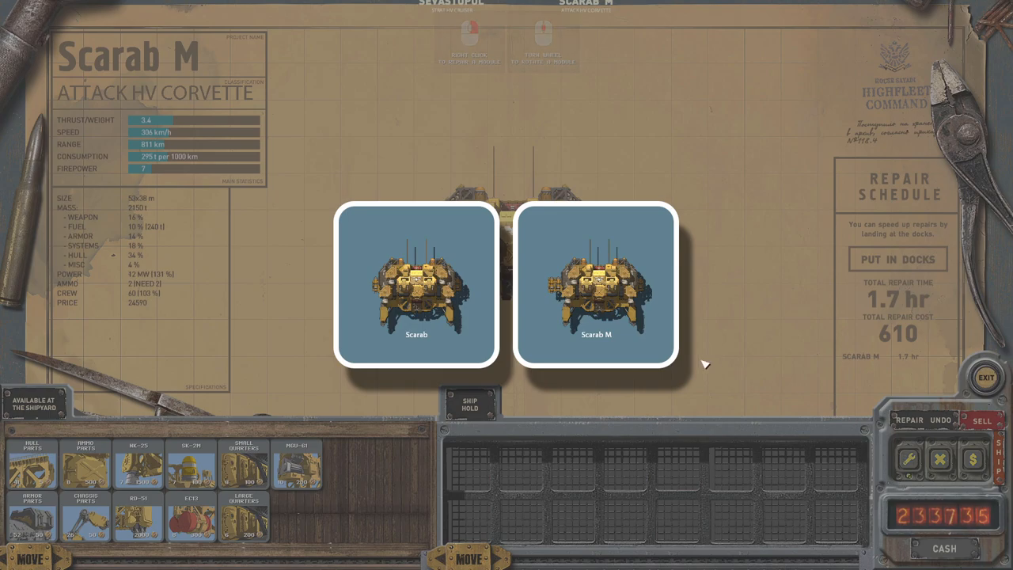
pyautogui.moveTo(467, 348)
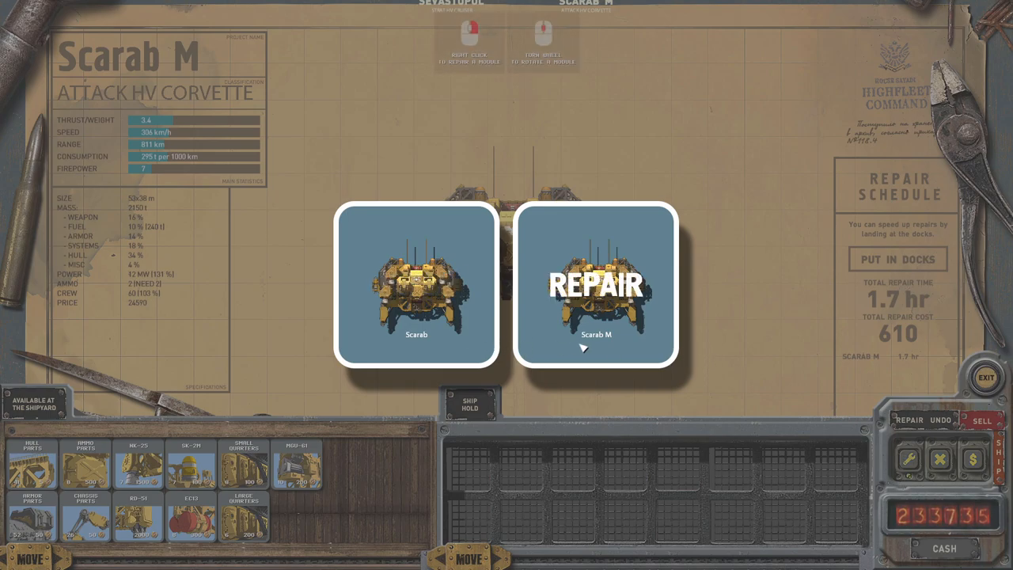
pyautogui.click(598, 285)
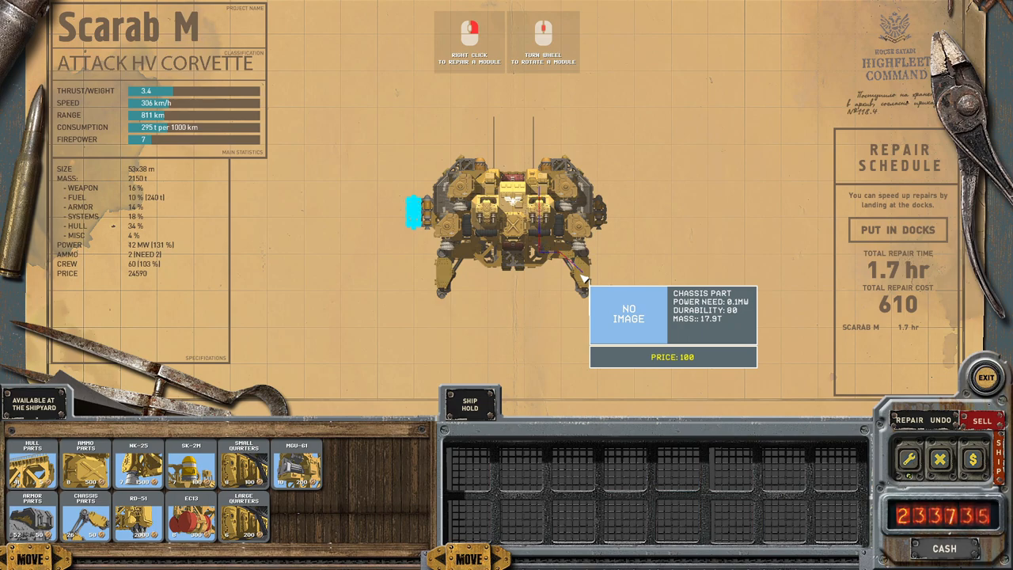
pyautogui.moveTo(688, 323)
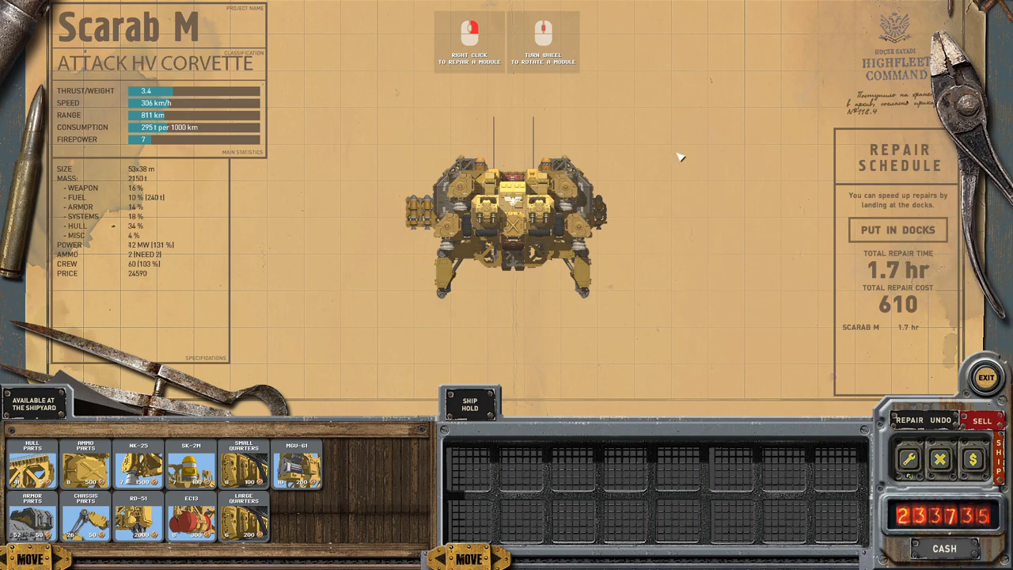
pyautogui.moveTo(605, 228)
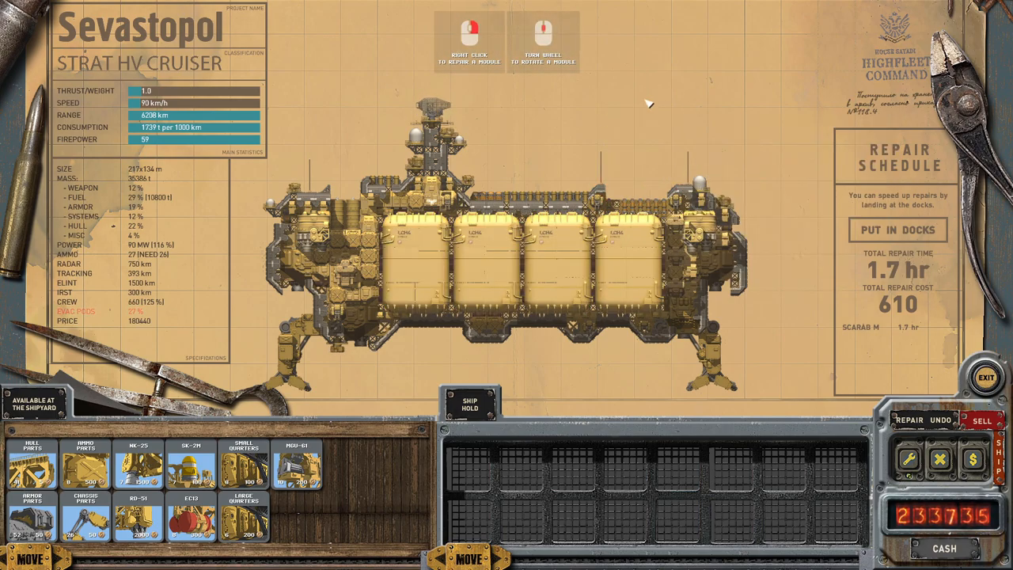
pyautogui.moveTo(665, 287)
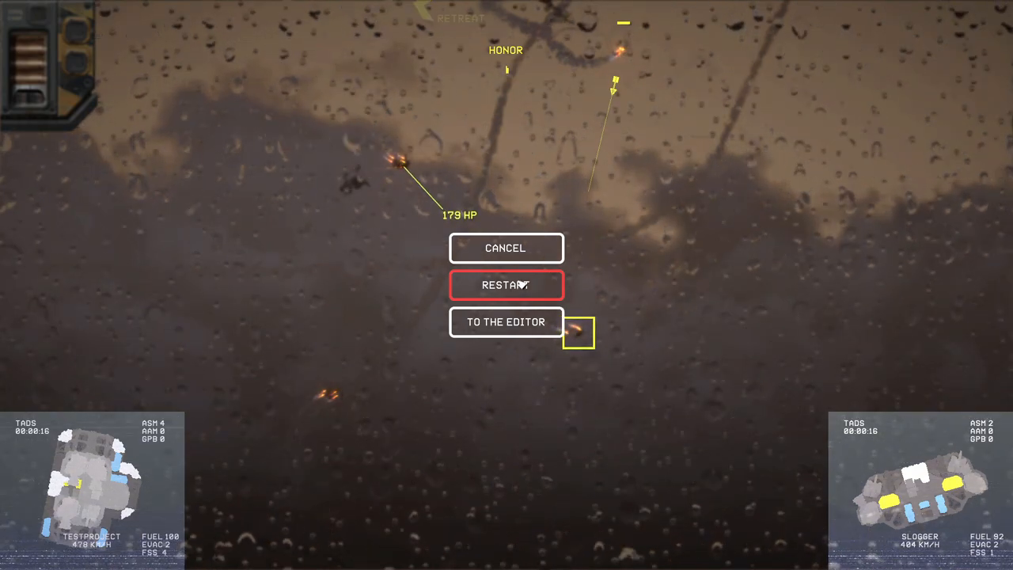
# Resume the paused Testing Ground battle against the enemy ship.
pyautogui.click(507, 247)
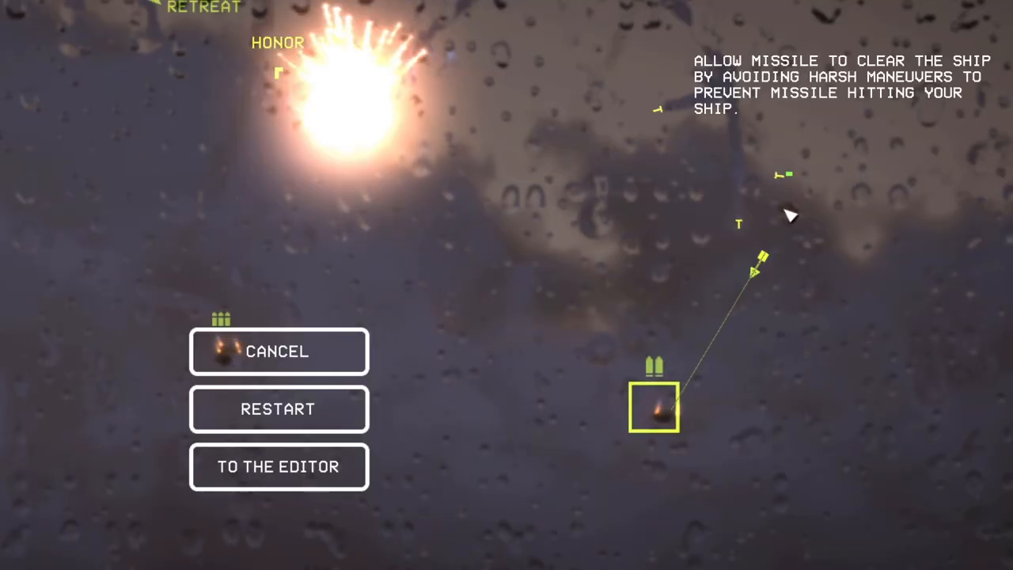
pyautogui.moveTo(784, 176)
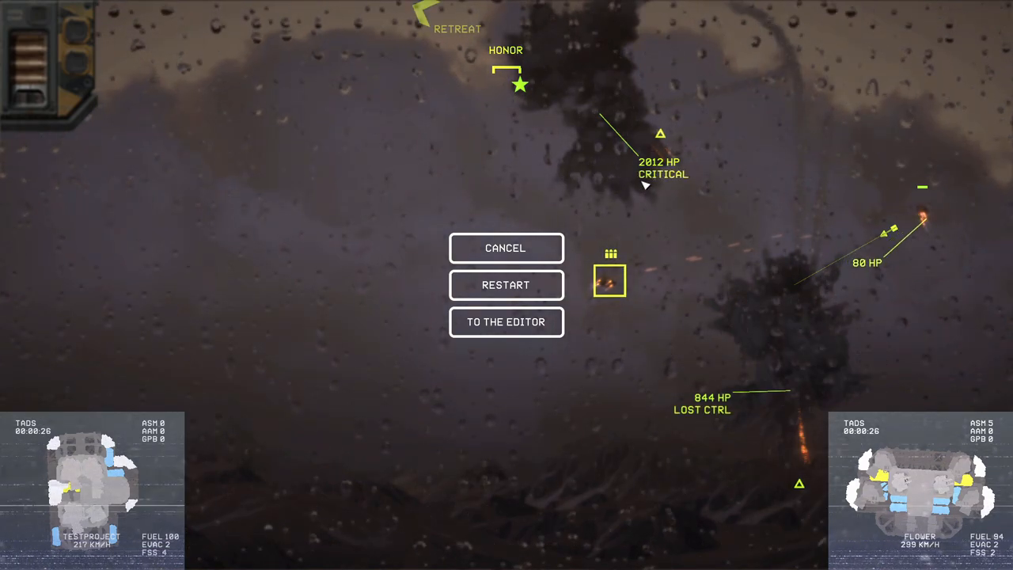
# Abandon the battle for the editor and launch a new Testing Ground fight.
pyautogui.click(507, 321)
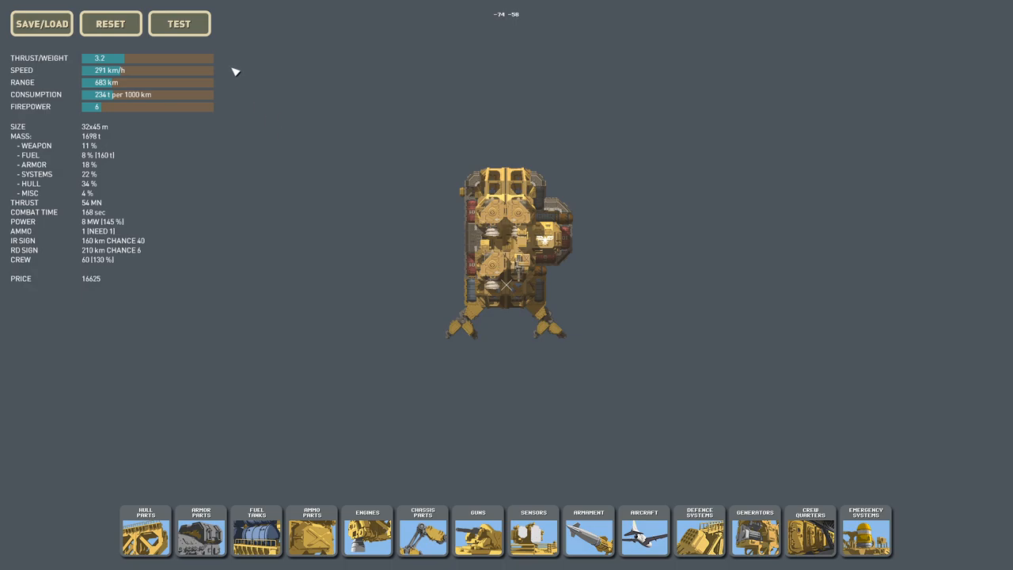
pyautogui.click(181, 24)
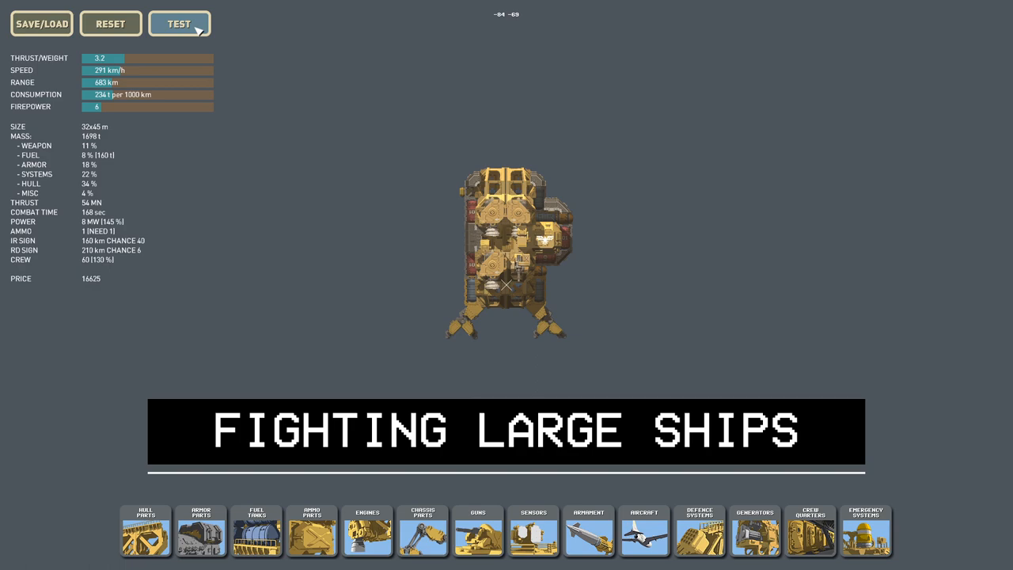
pyautogui.click(179, 24)
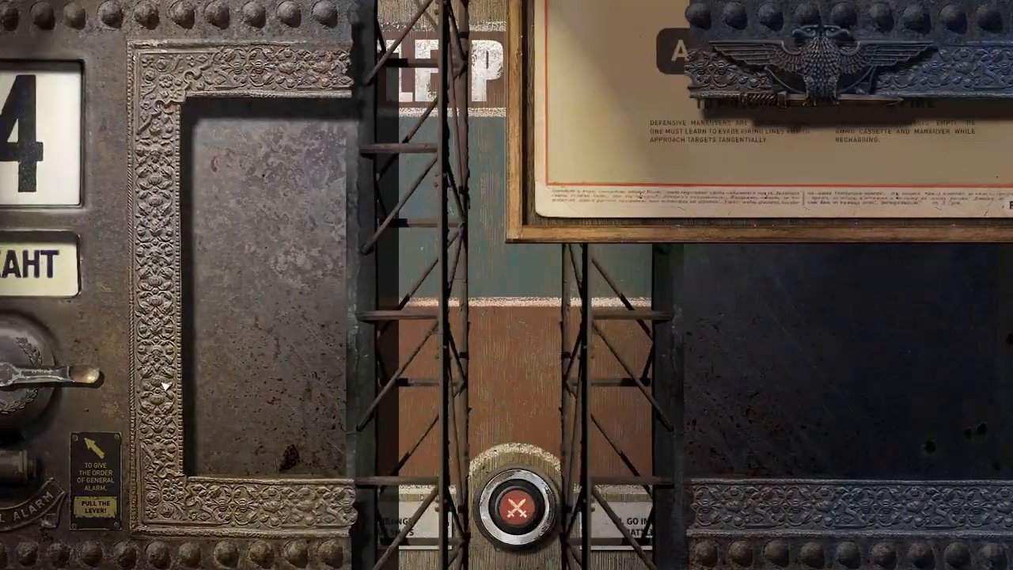
# Begin the battle against the Archangel target ship.
pyautogui.click(520, 506)
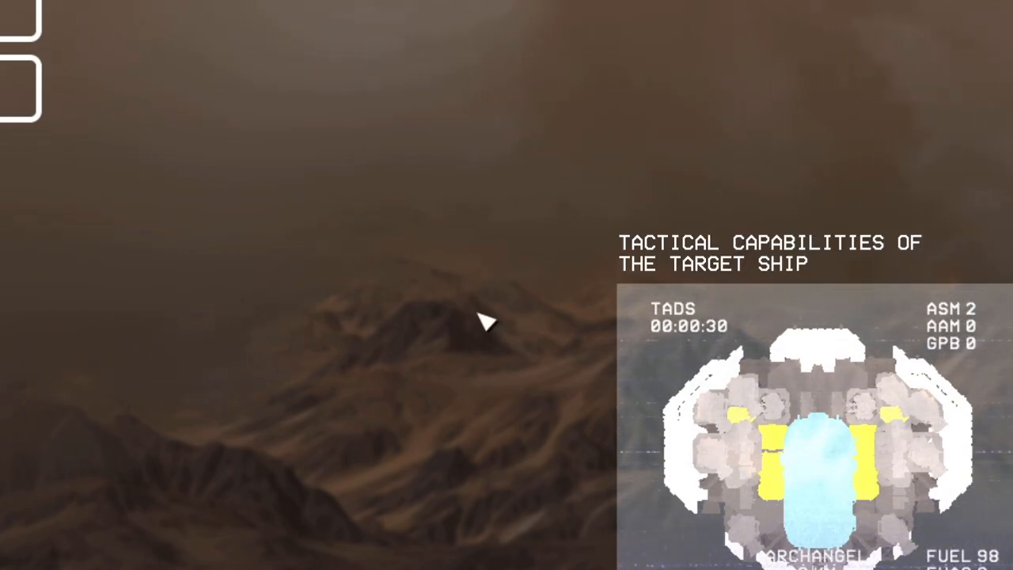
pyautogui.moveTo(985, 349)
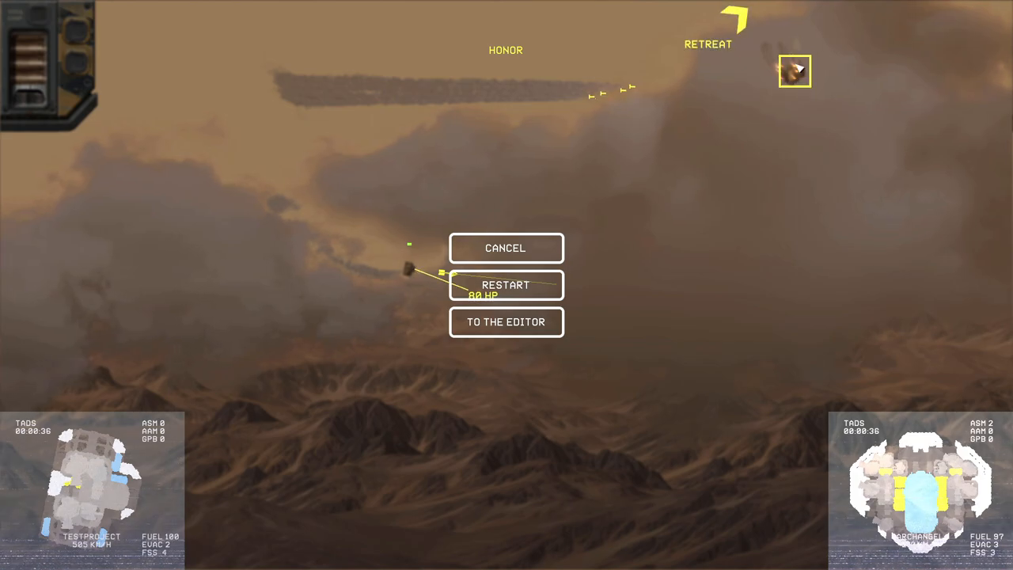
# Resume the battle to continue the missile attack on the target.
pyautogui.click(506, 247)
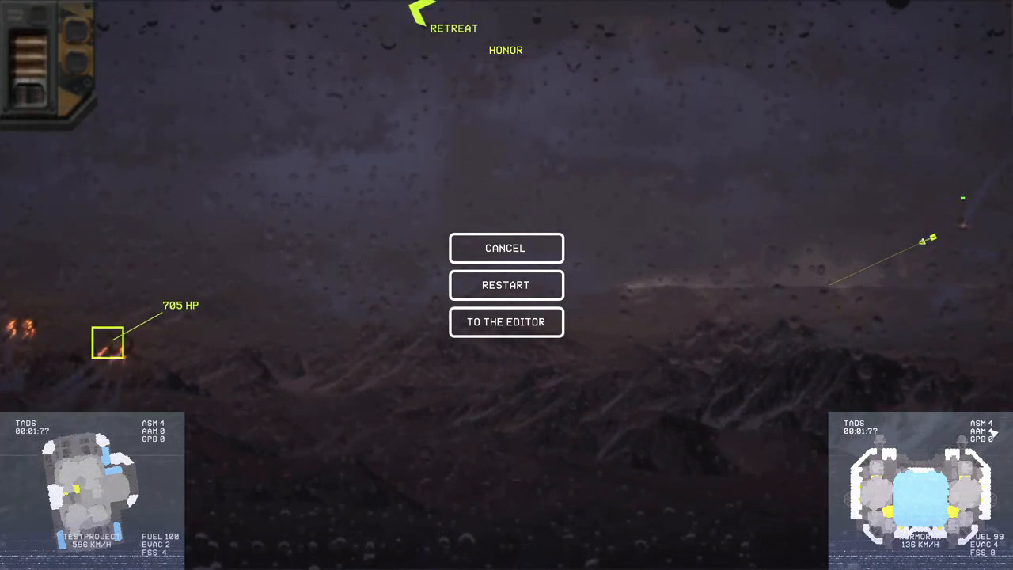
# Resume the fight twice and press the missile attack on the target ship.
pyautogui.click(505, 247)
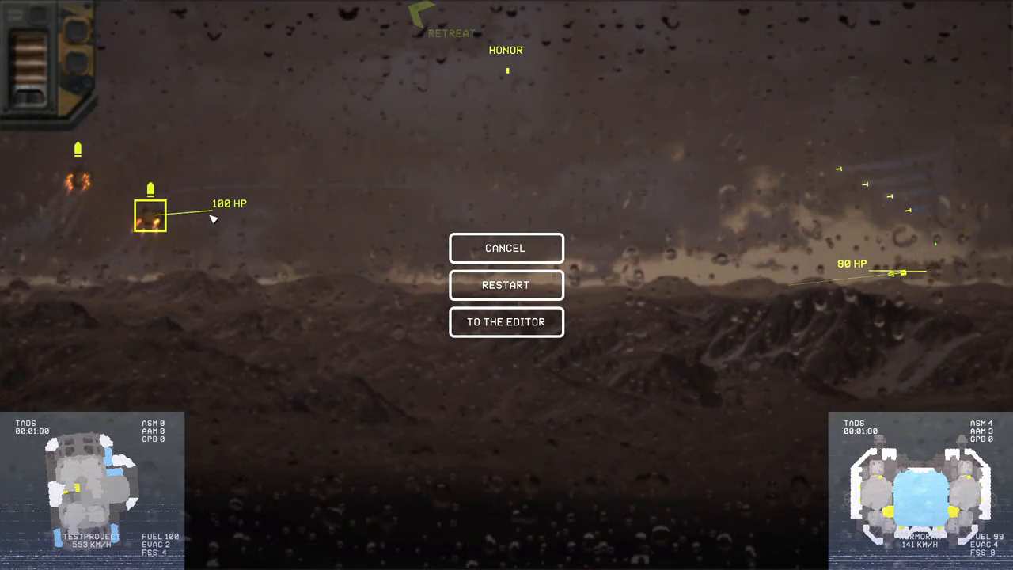
pyautogui.click(507, 247)
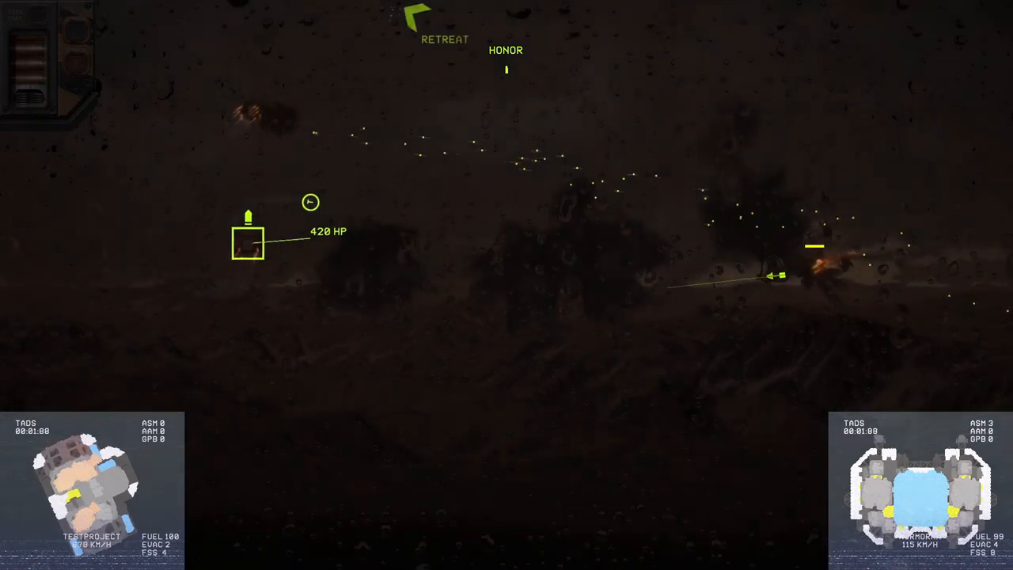
# Pause, resume the fight while dodging missiles, then pause the battle again.
pyautogui.press('Escape')
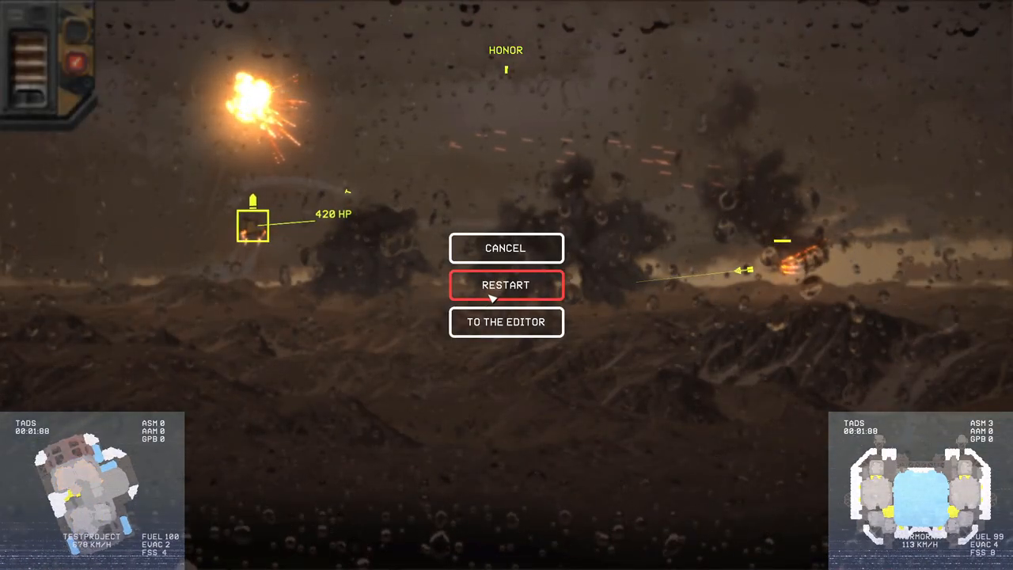
pyautogui.click(507, 285)
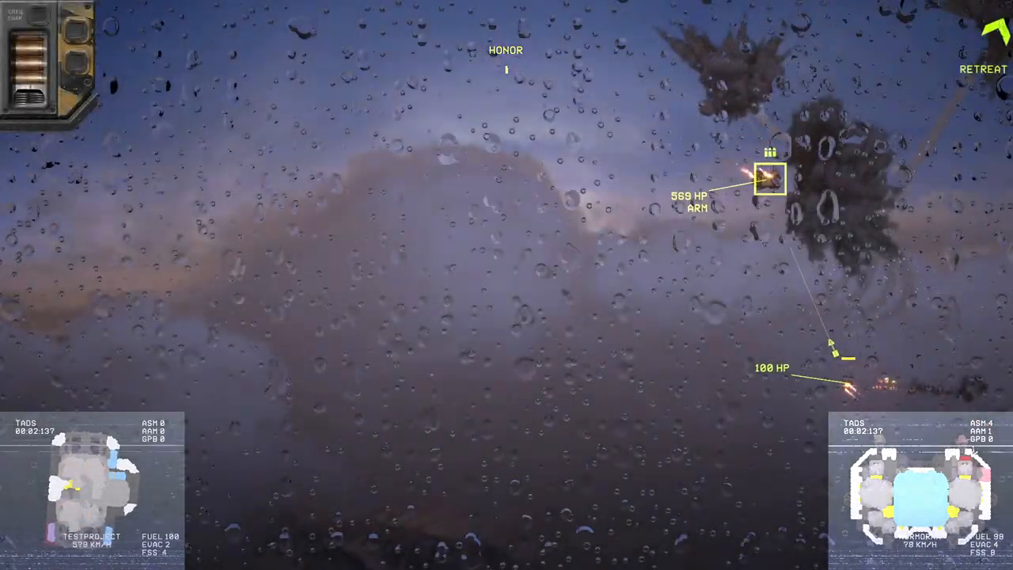
pyautogui.press('Escape')
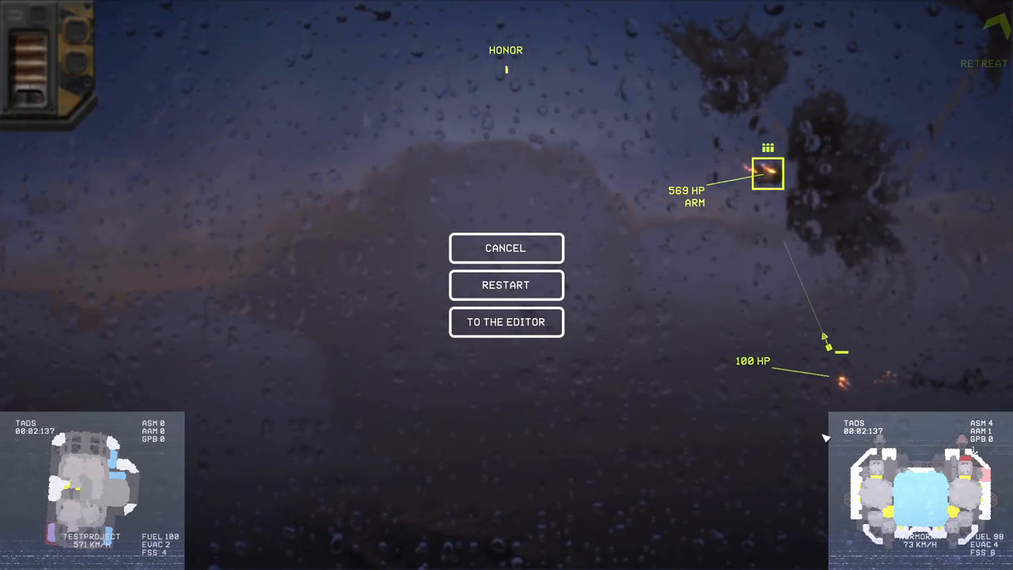
# Return to the editor and launch a Testing Ground fight against small enemies at difficulty 10.
pyautogui.click(506, 323)
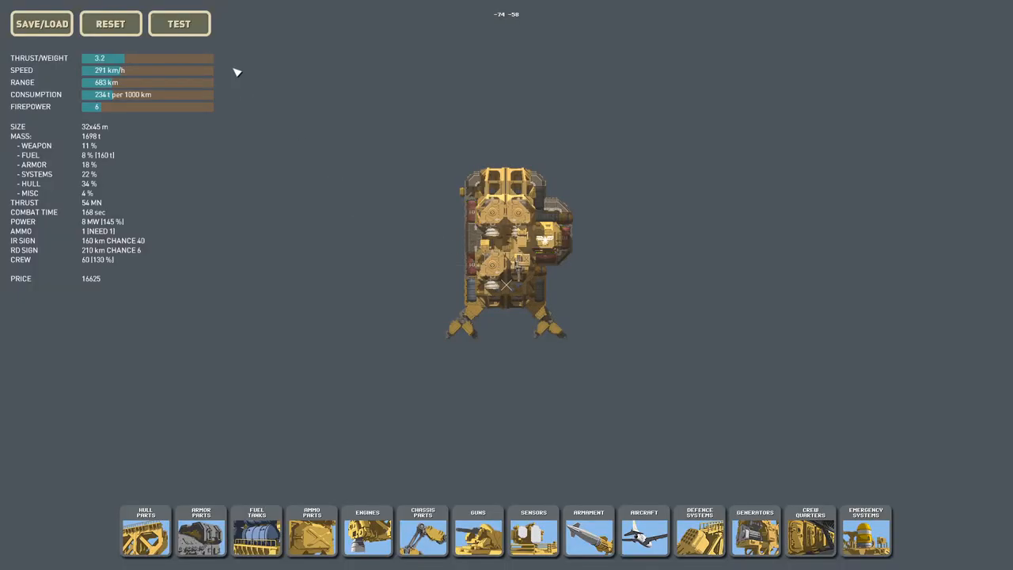
pyautogui.click(179, 24)
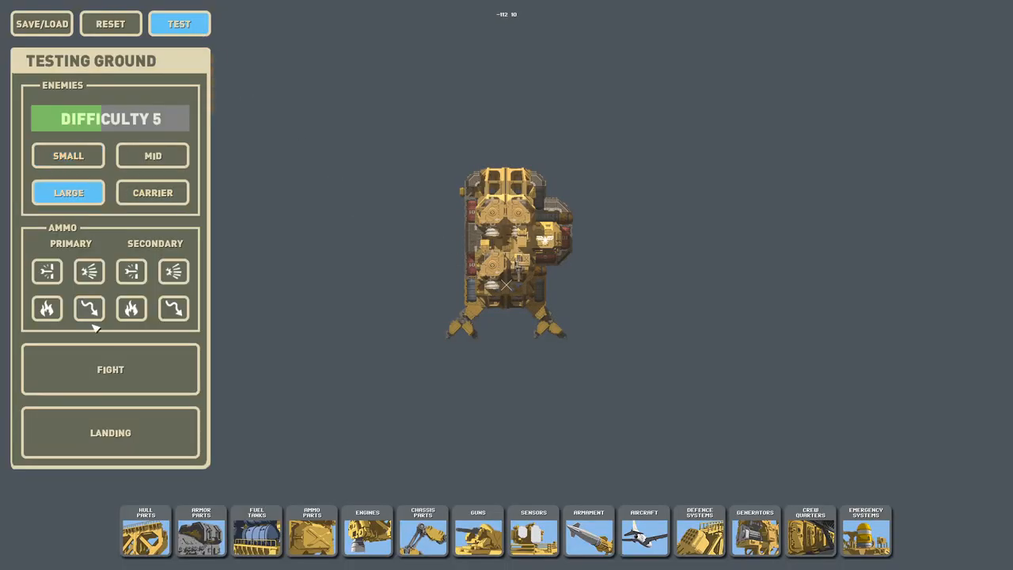
pyautogui.click(111, 369)
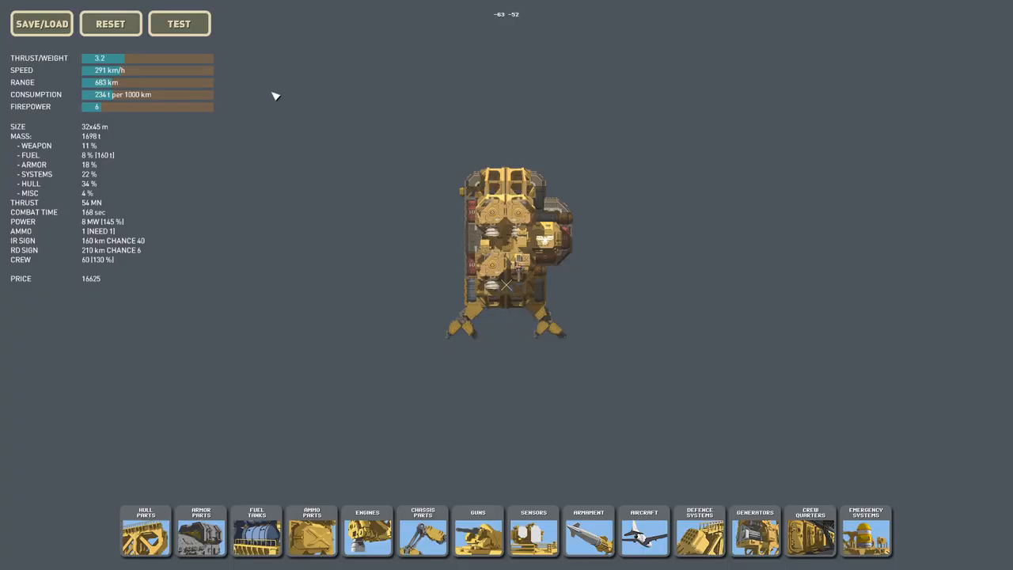
pyautogui.click(179, 23)
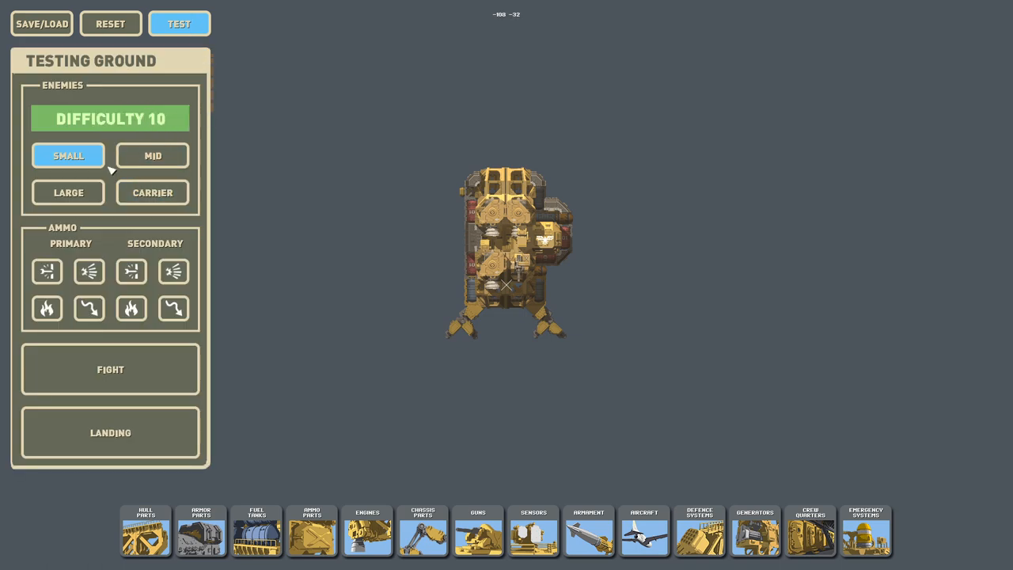
pyautogui.click(68, 193)
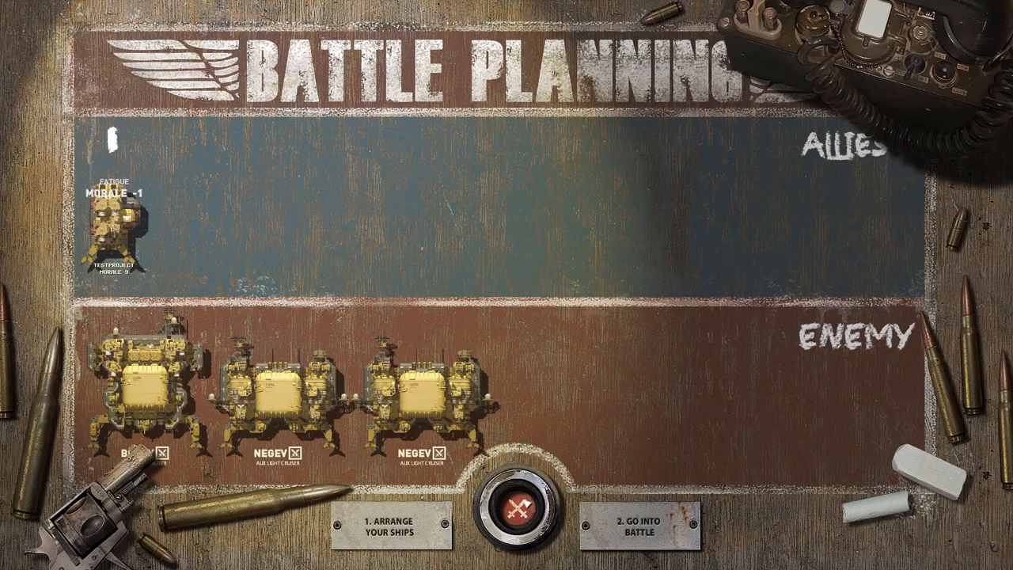
pyautogui.click(637, 526)
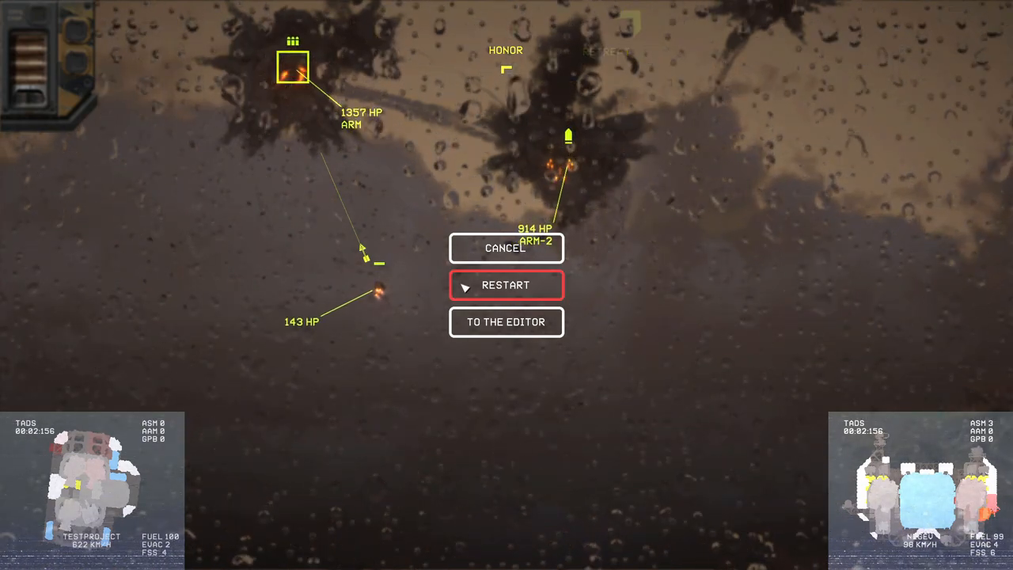
# Use To The Editor to return to the ship editor and its stats panel.
pyautogui.click(507, 321)
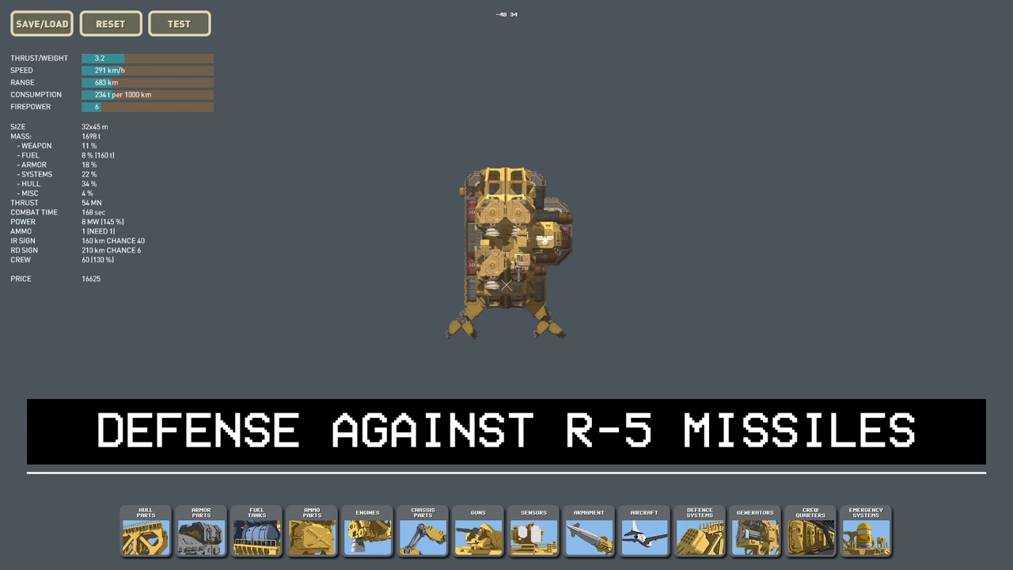
pyautogui.moveTo(326, 228)
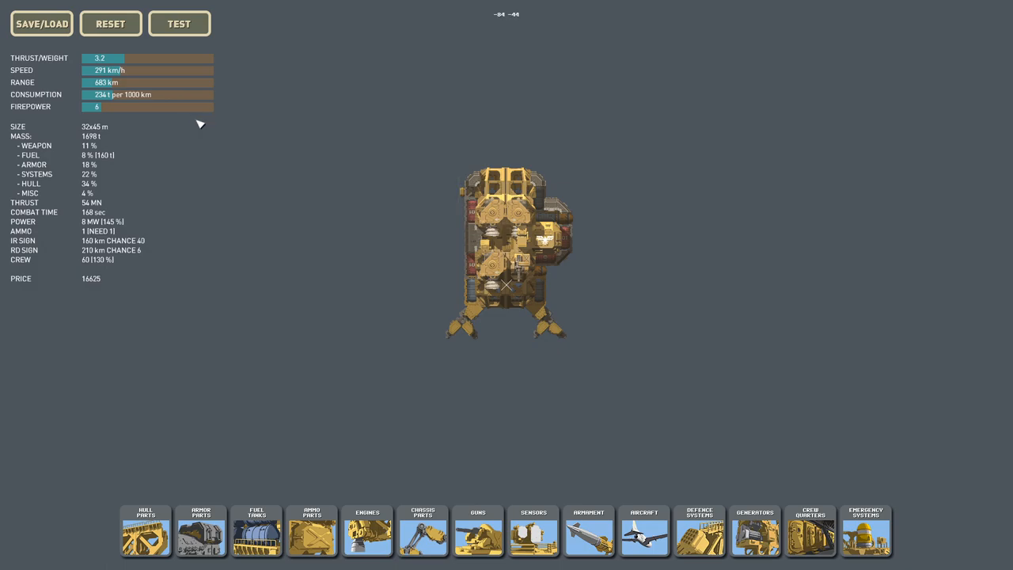
pyautogui.moveTo(200, 128)
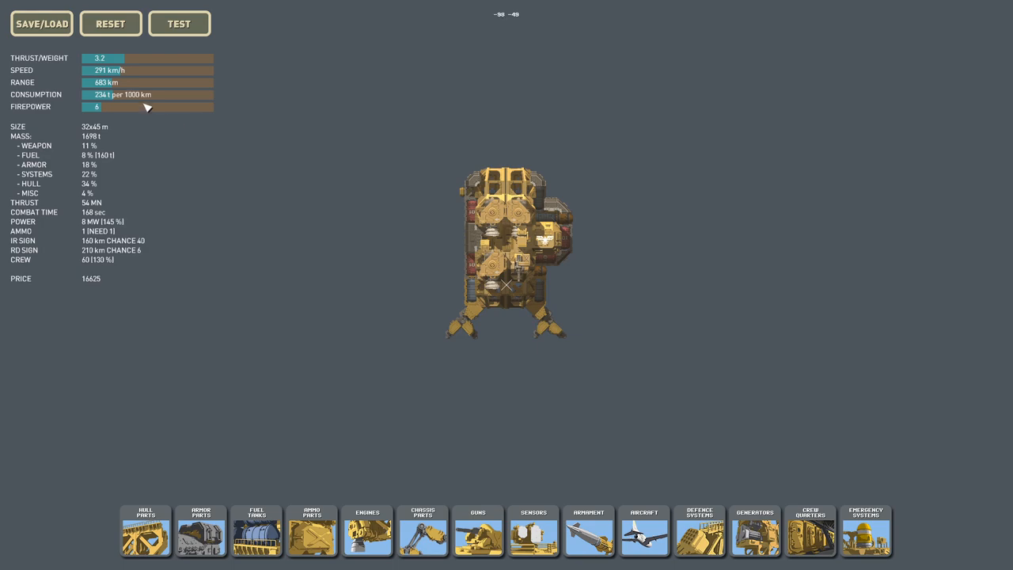
pyautogui.moveTo(161, 118)
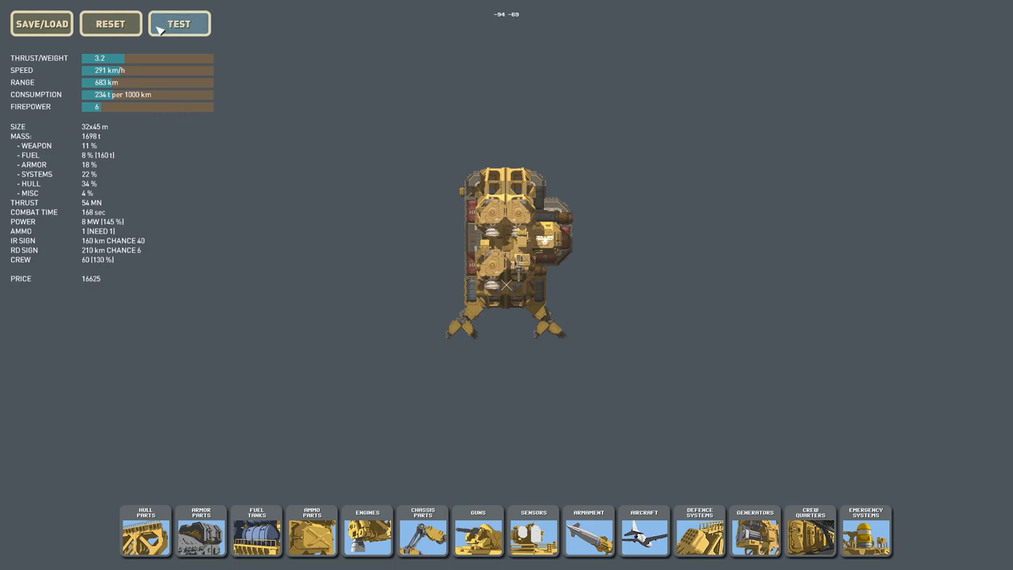
# Launch a Testing Ground fight against small enemy ships at difficulty 5.
pyautogui.click(179, 24)
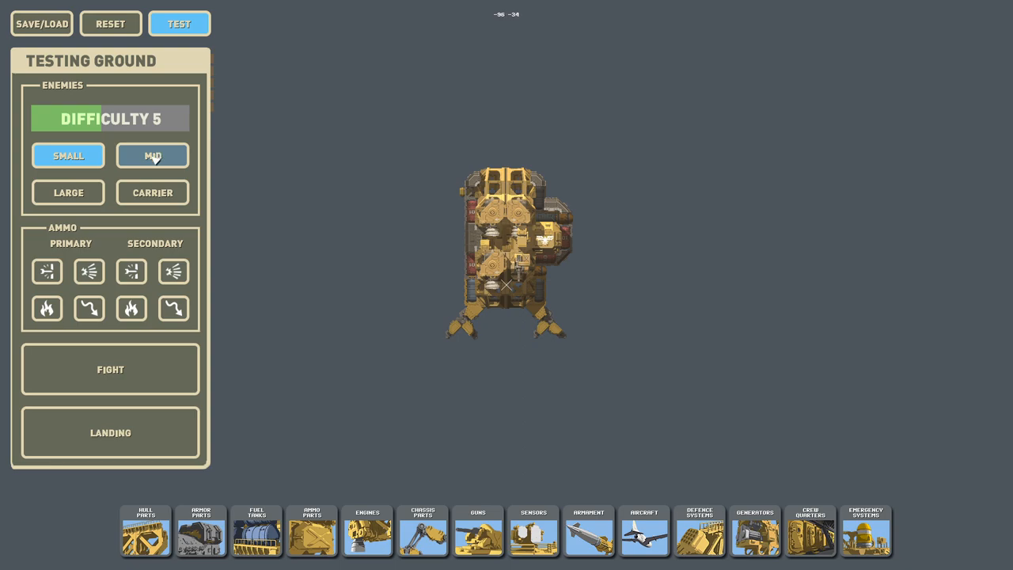
pyautogui.click(68, 156)
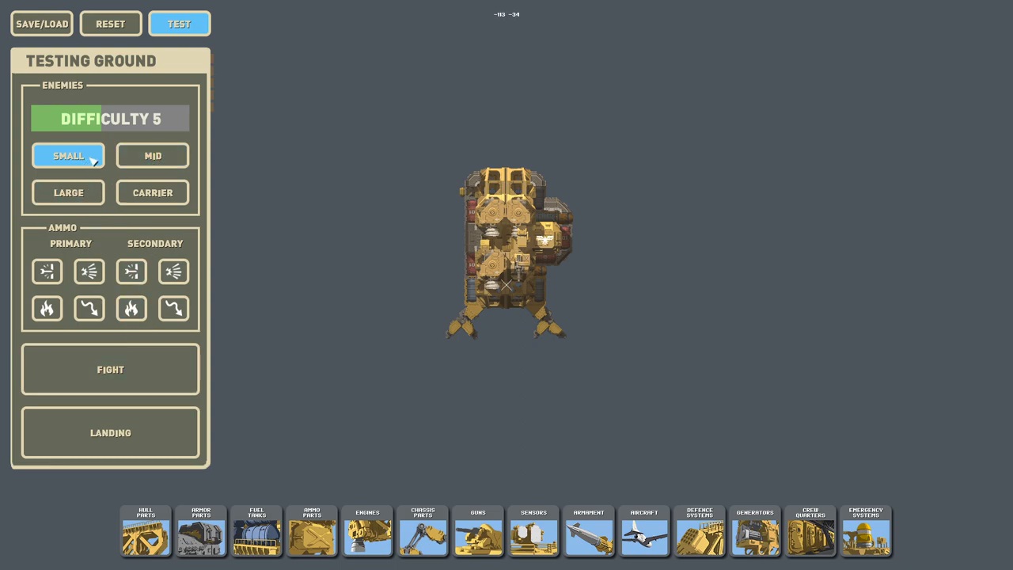
pyautogui.click(110, 369)
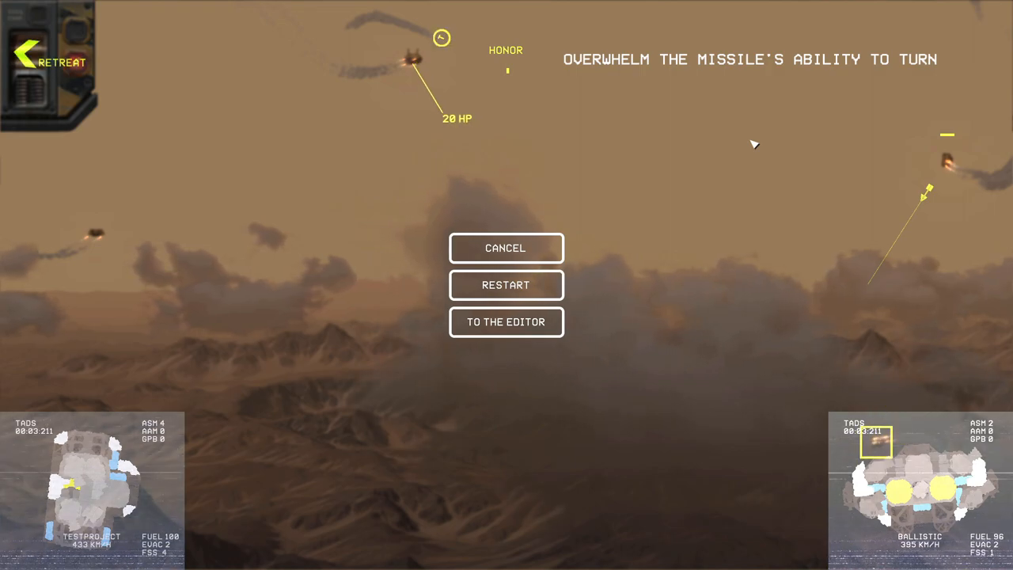
# Cancel the pause menu to resume fighting the small missile-armed ships.
pyautogui.click(506, 247)
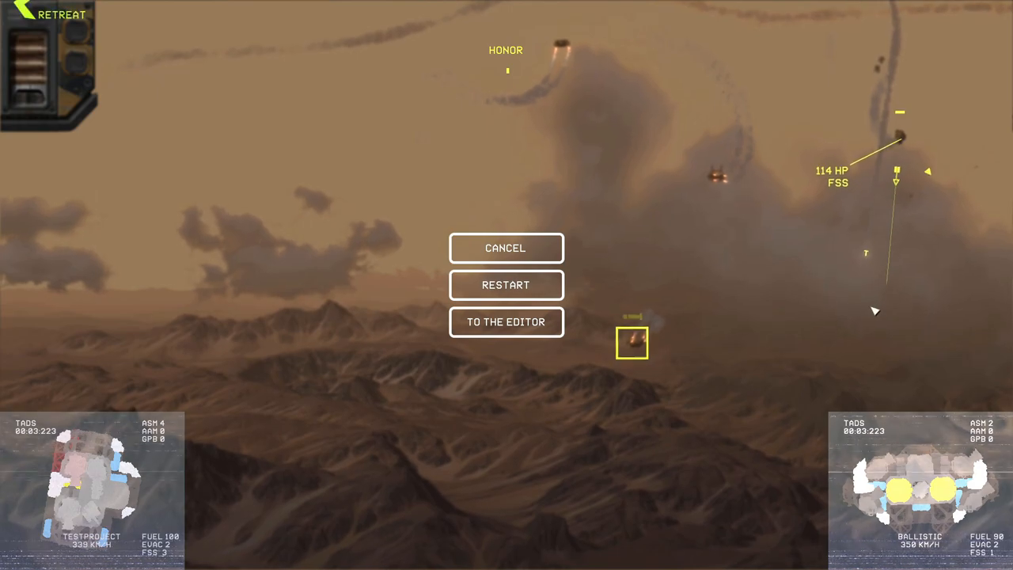
pyautogui.click(505, 248)
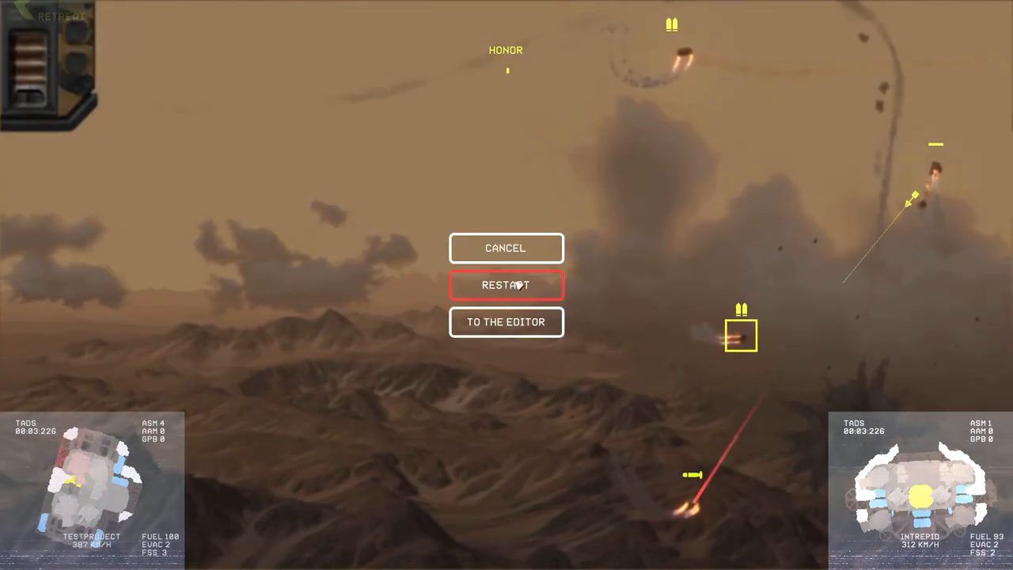
# Restart the battle, pause it mid-fight, then resume until the ship is destroyed.
pyautogui.click(506, 285)
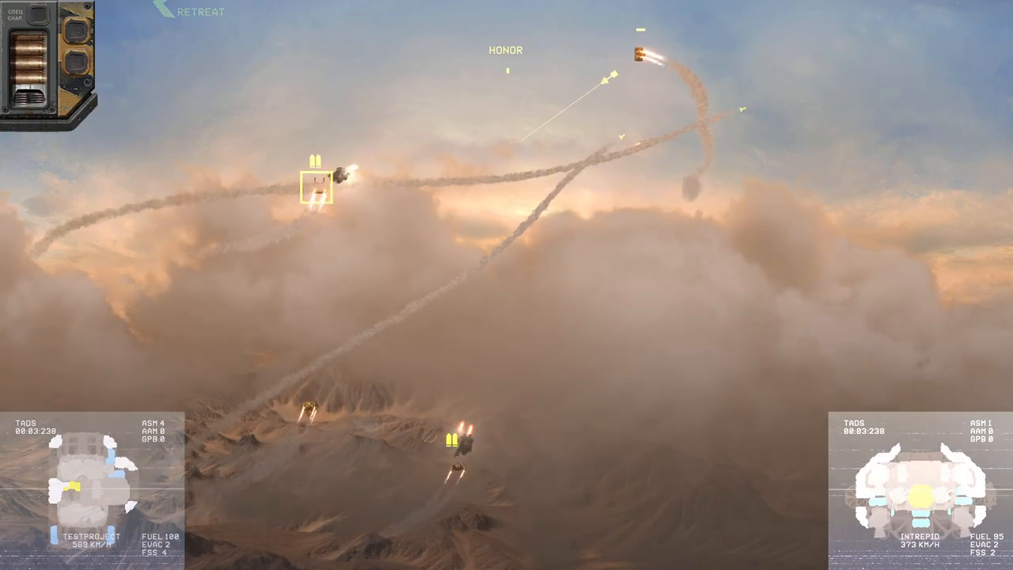
pyautogui.press('Escape')
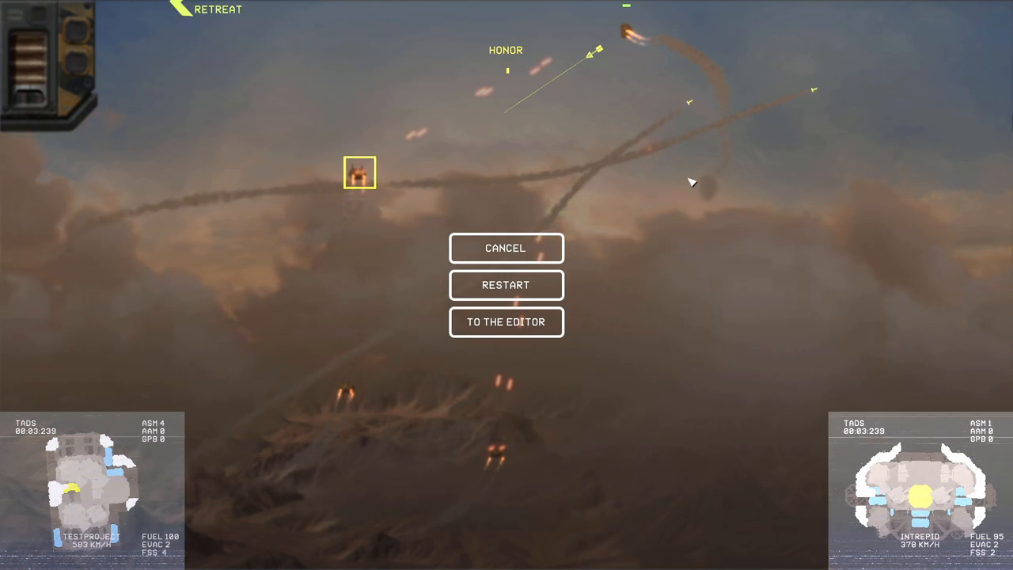
pyautogui.click(507, 247)
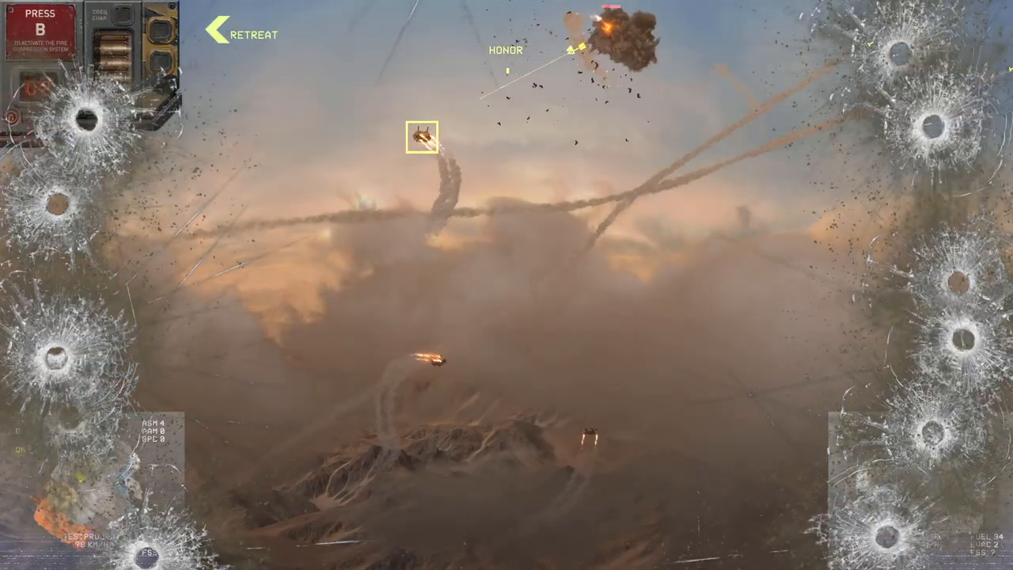